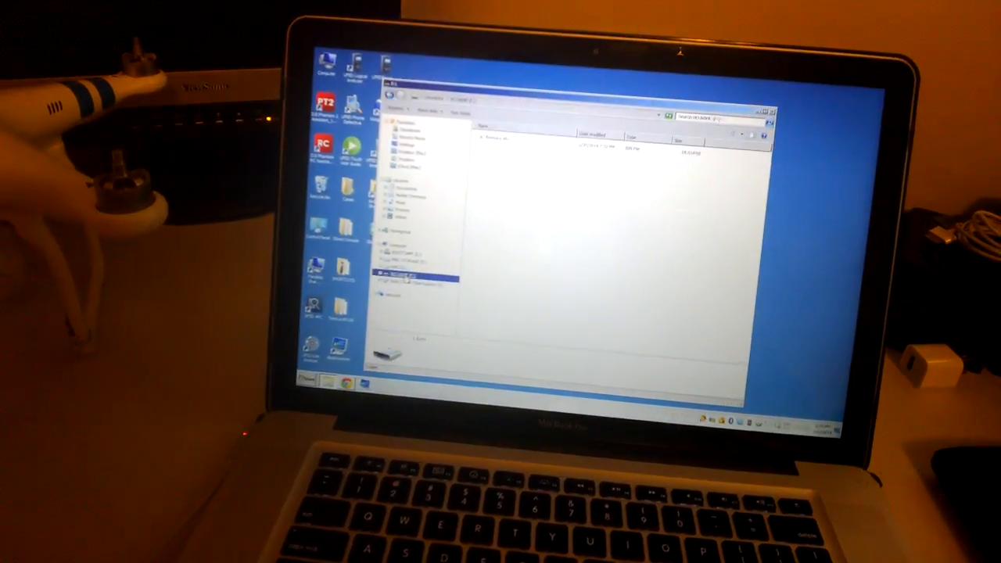
Format the SD card drive, accepting the erase warning and dismissing the Format Complete notice.
right_click(403, 281)
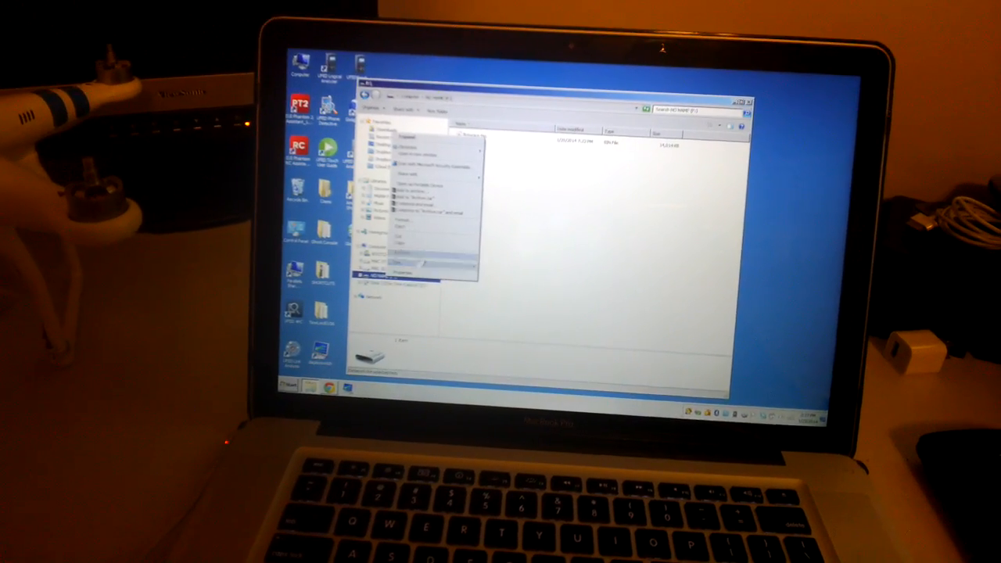
click(407, 273)
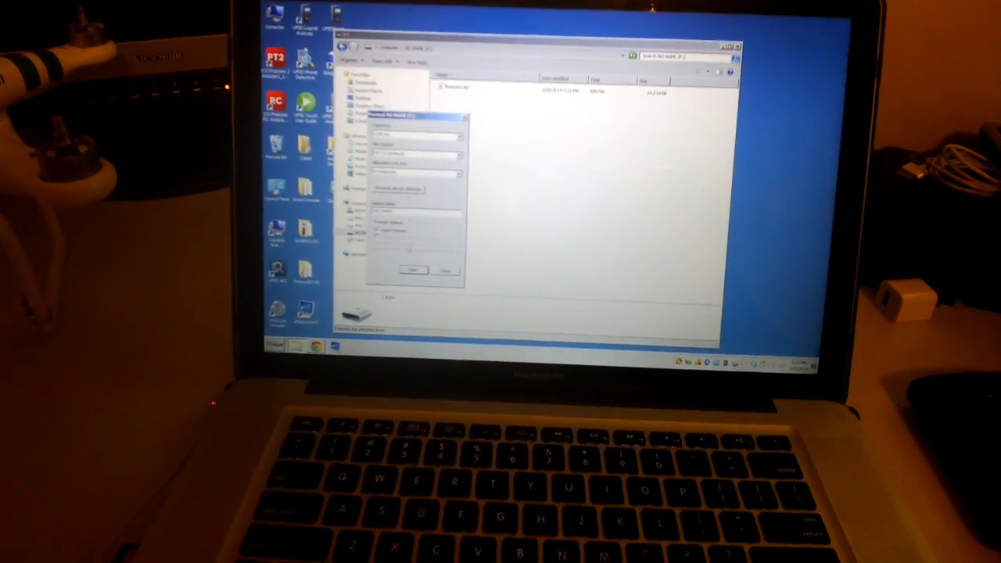
click(413, 270)
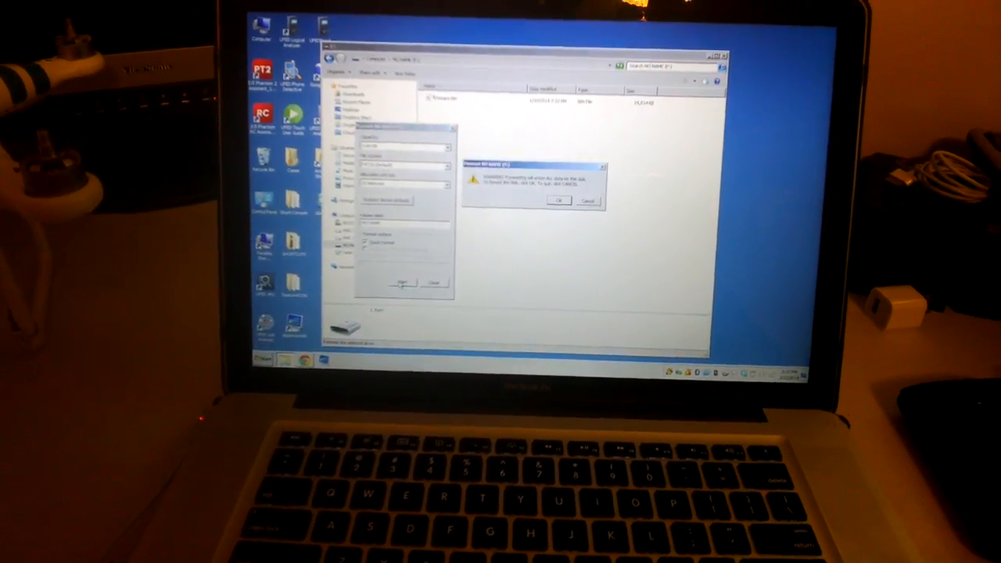
click(557, 200)
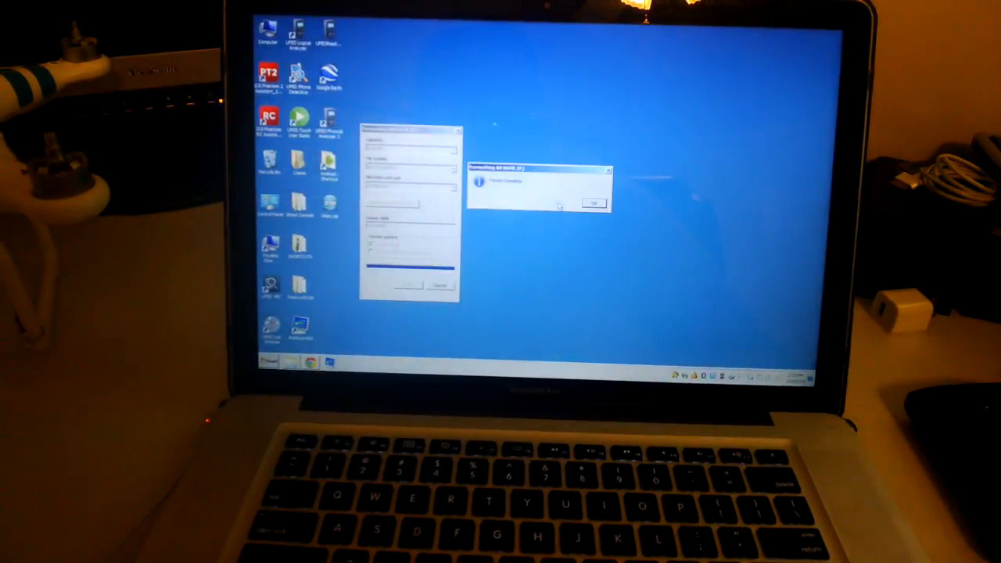
click(594, 203)
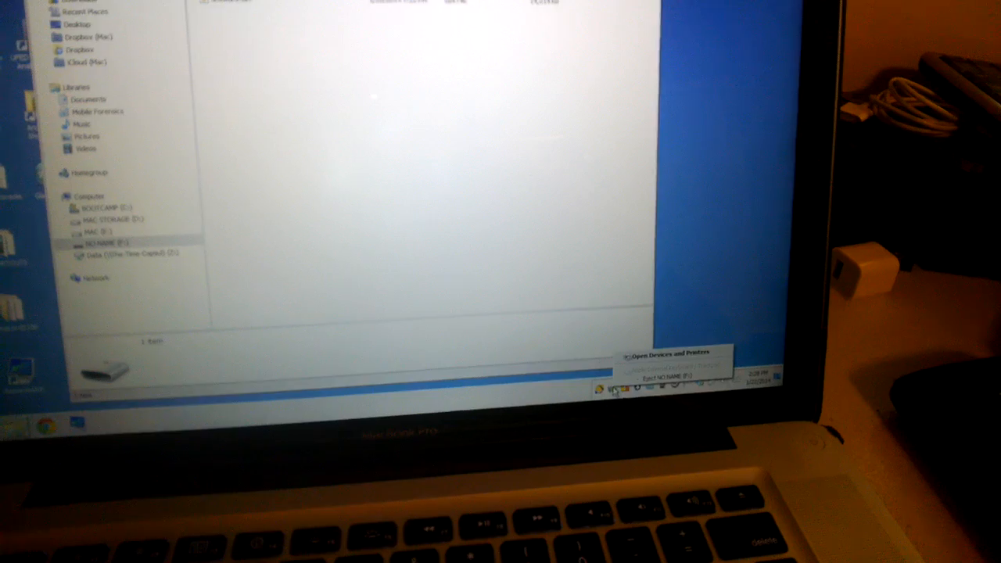
Eject the NO NAME SD card via Safely Remove Hardware so it can be removed.
click(666, 376)
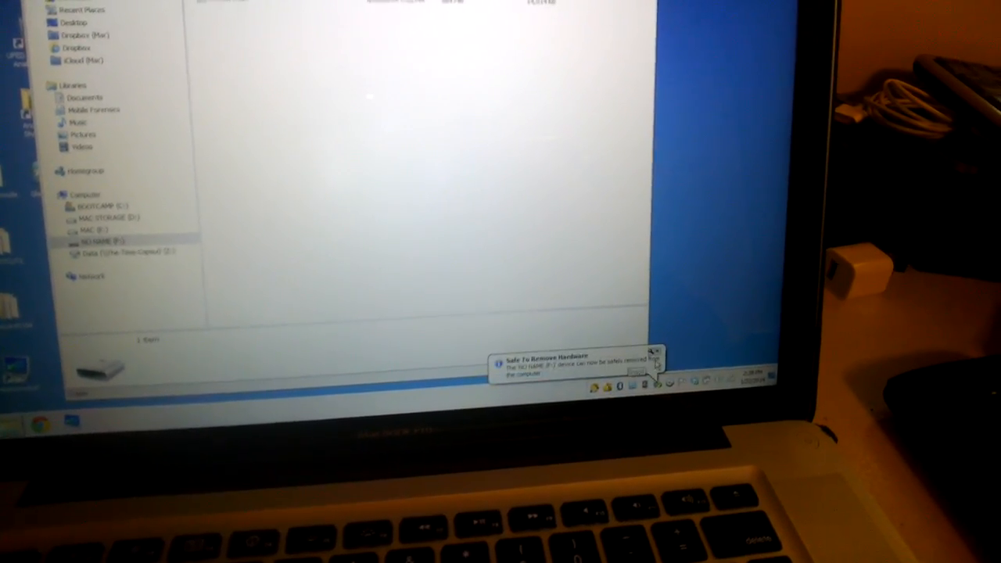